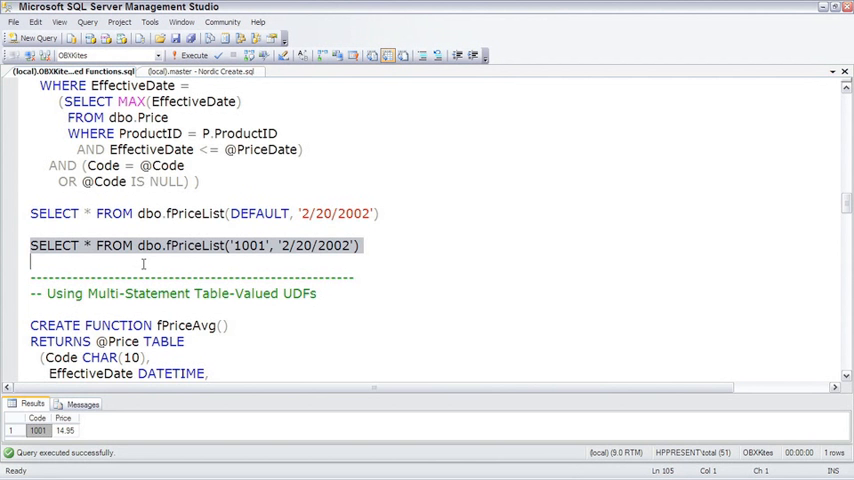
Step: Scroll the script down to the CREATE FUNCTION fPriceAvg block
{"action": "scroll", "scroll_direction": "down", "scroll_amount": 3}
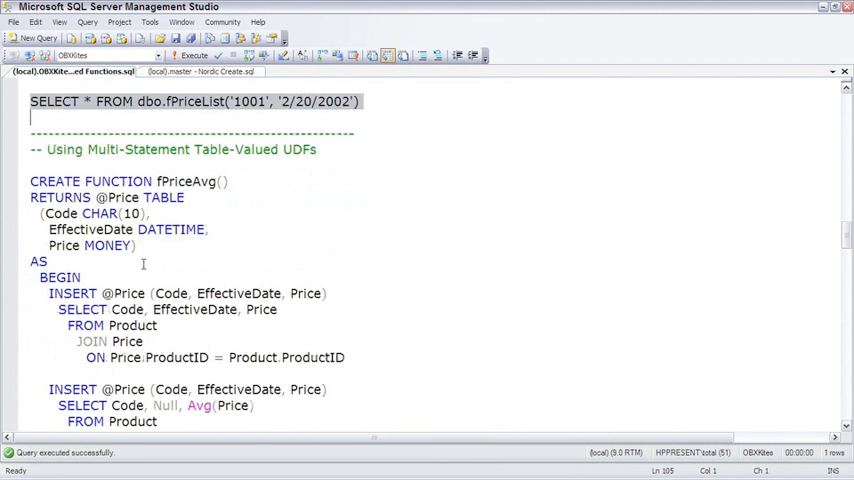
{"action": "scroll", "scroll_direction": "down", "scroll_amount": 3}
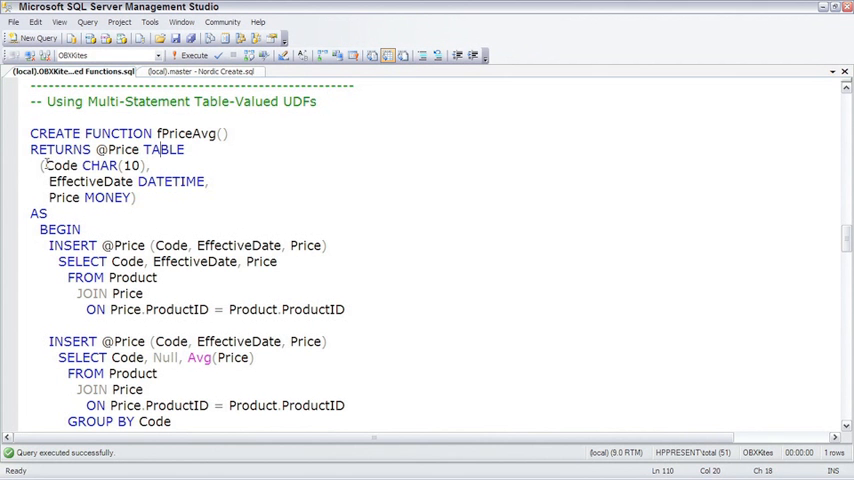
{"action": "left_click_drag", "start_coordinate": [47, 165], "coordinate": [137, 197]}
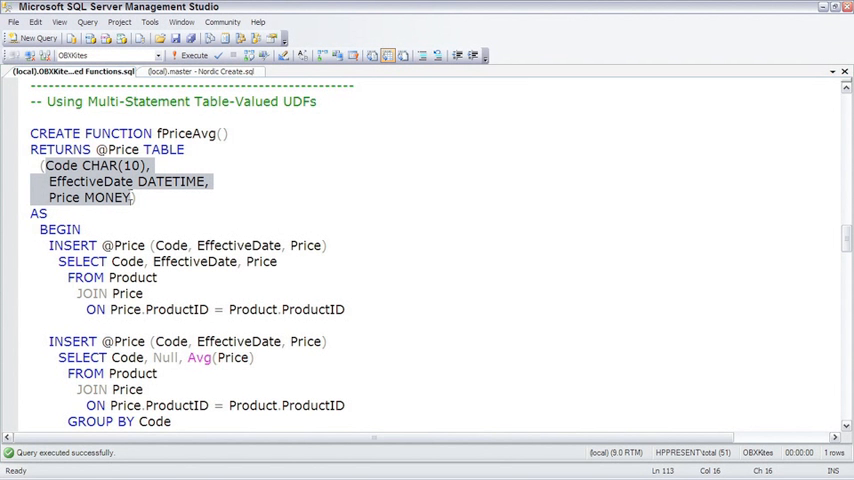
{"action": "scroll", "scroll_direction": "down", "scroll_amount": 3}
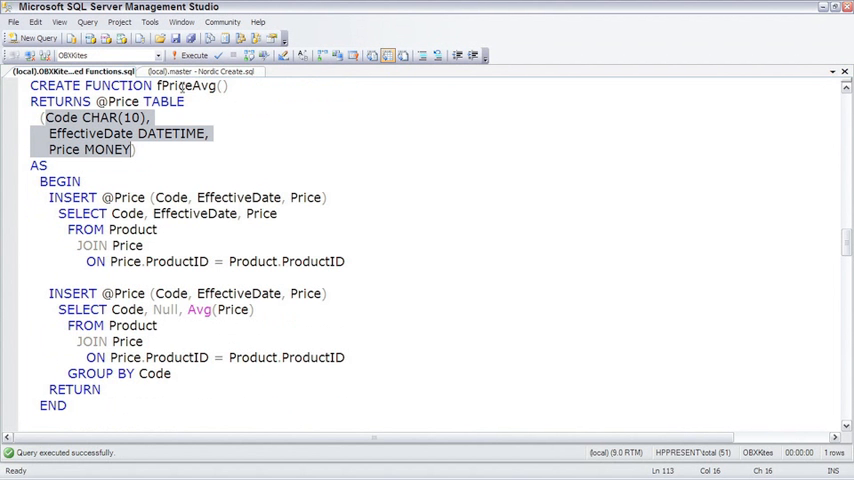
{"action": "mouse_move", "coordinate": [38, 202]}
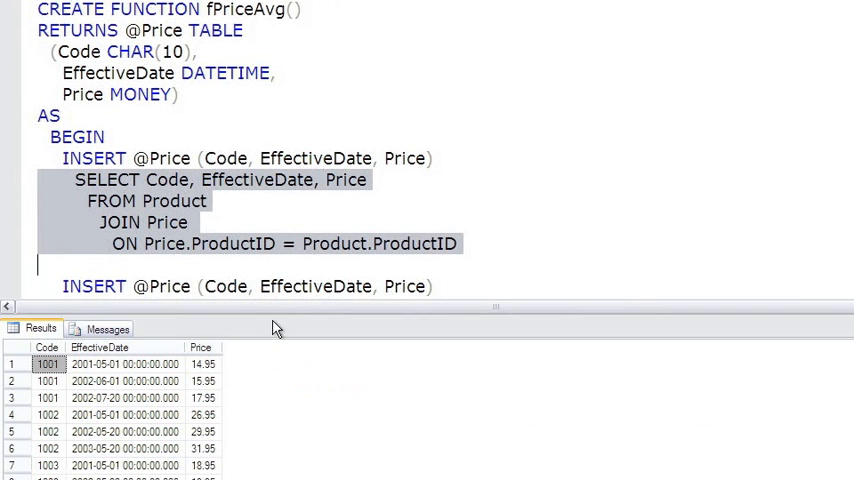
Step: Run the Product–Price join SELECT alone to list product codes, effective dates and prices
{"action": "left_click", "coordinate": [462, 267]}
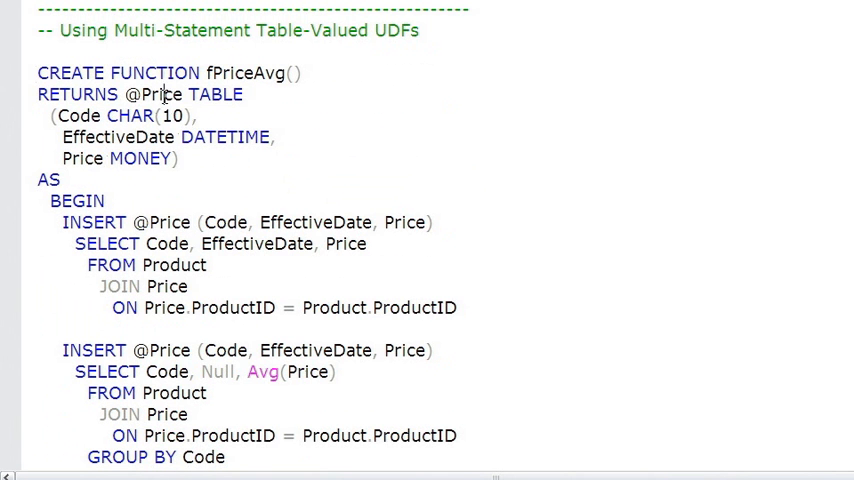
Step: Execute the CREATE FUNCTION fPriceAvg script and confirm it completes successfully
{"action": "left_click", "coordinate": [20, 73]}
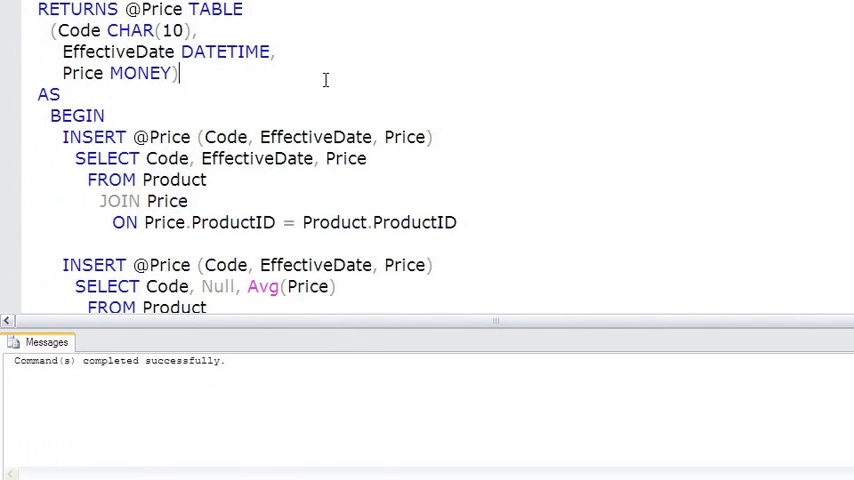
{"action": "scroll", "scroll_direction": "down", "scroll_amount": 3}
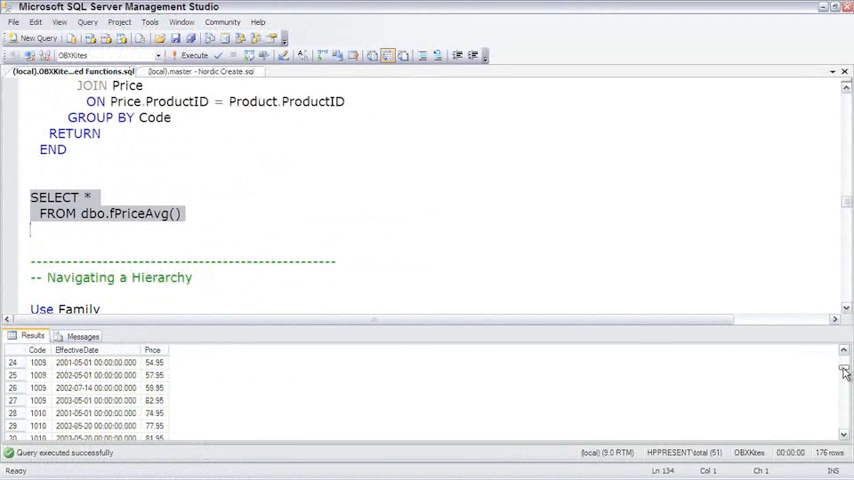
Step: Scroll the 176 fPriceAvg result rows down to the averaged prices with NULL EffectiveDate
{"action": "scroll", "scroll_direction": "down", "scroll_amount": 3}
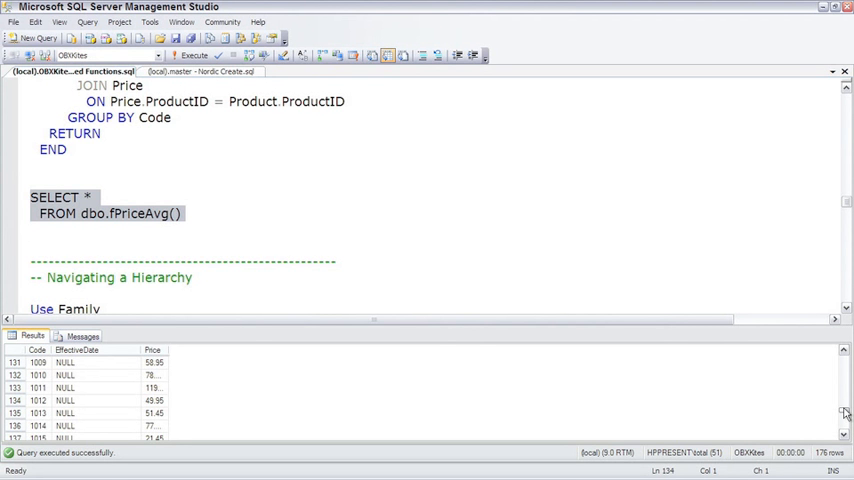
{"action": "left_click", "coordinate": [31, 231]}
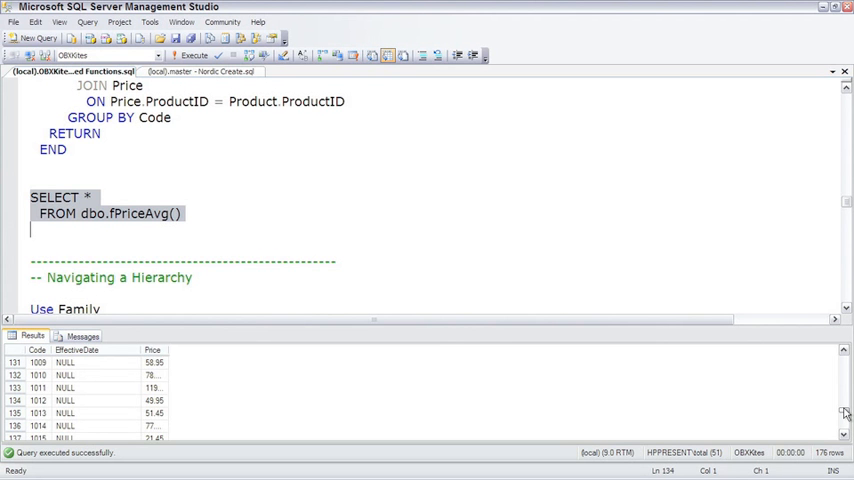